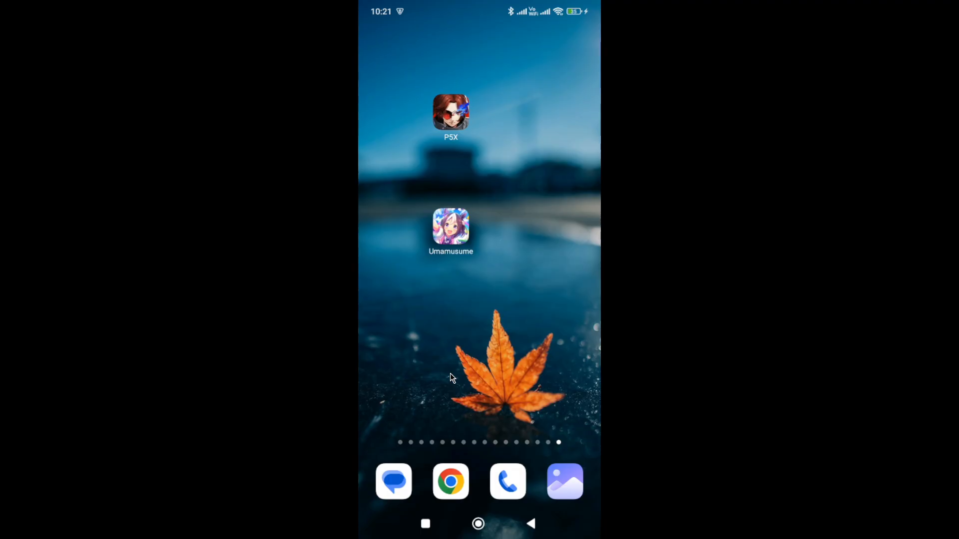
{"action": "mouse_move", "coordinate": [448, 326]}
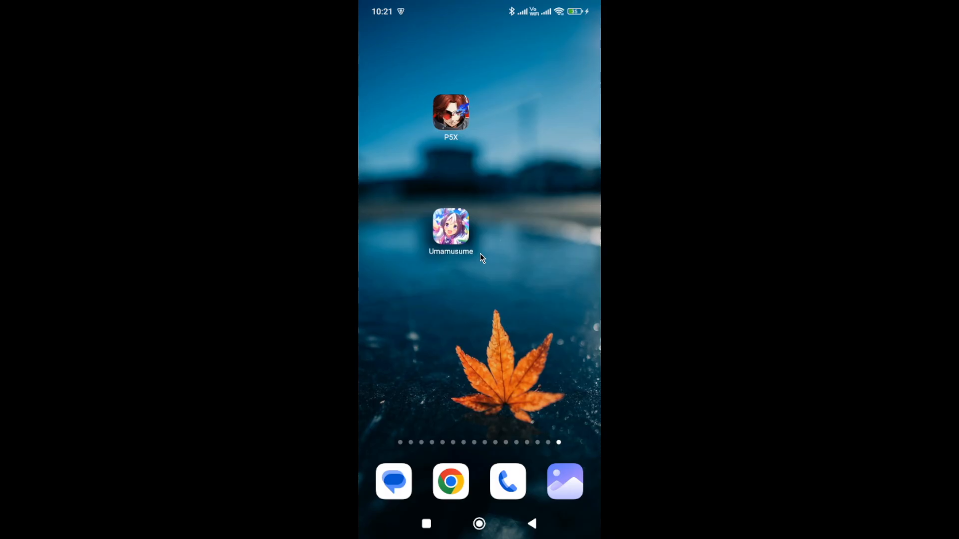
{"action": "mouse_move", "coordinate": [539, 138]}
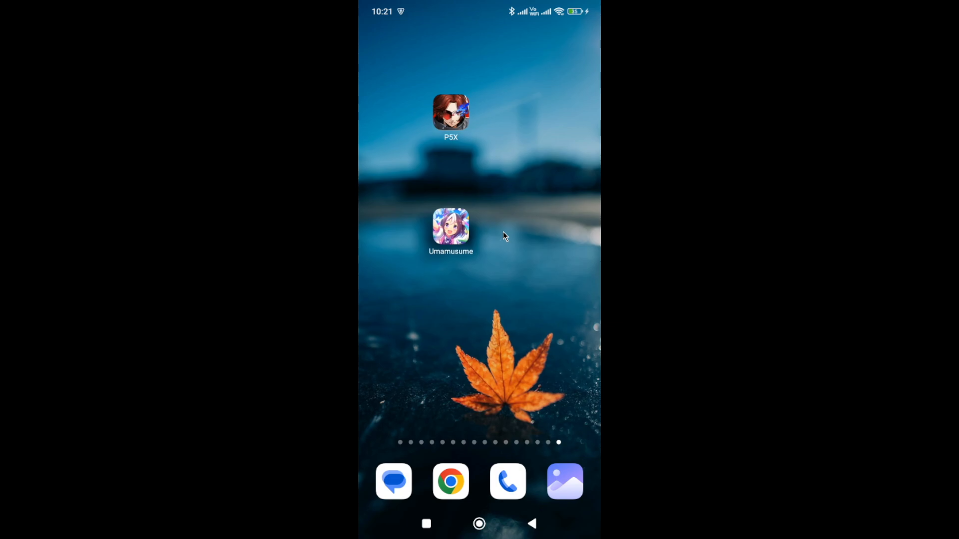
{"action": "mouse_move", "coordinate": [557, 97]}
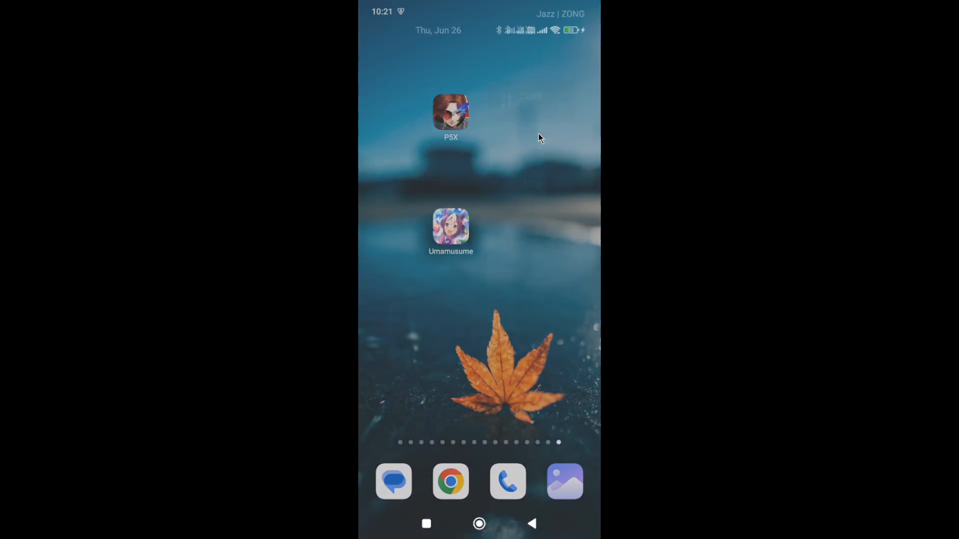
- Clear all of Umamusume's app data and cache from its App info Storage page, confirming with OK
{"action": "scroll", "scroll_direction": "down", "scroll_amount": 3}
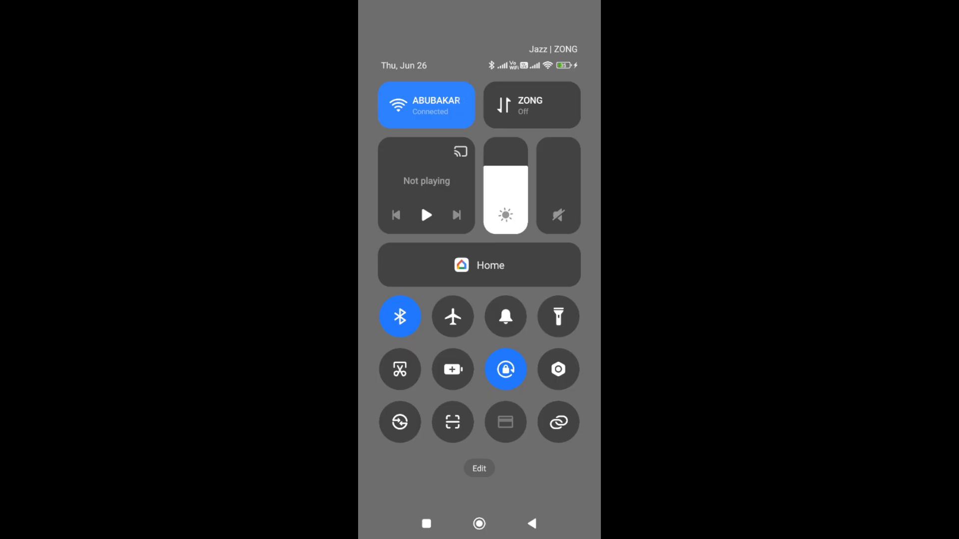
{"action": "mouse_move", "coordinate": [533, 493]}
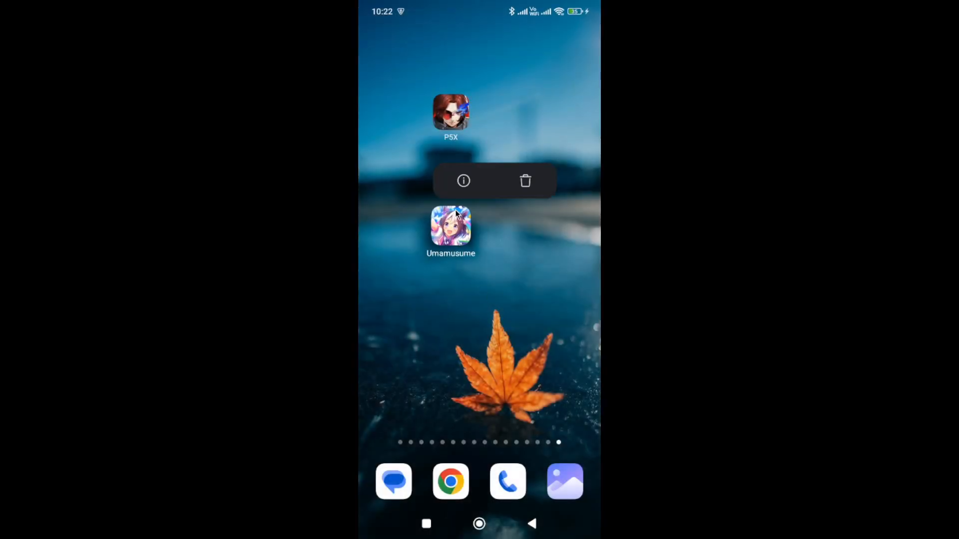
{"action": "left_click", "coordinate": [463, 181]}
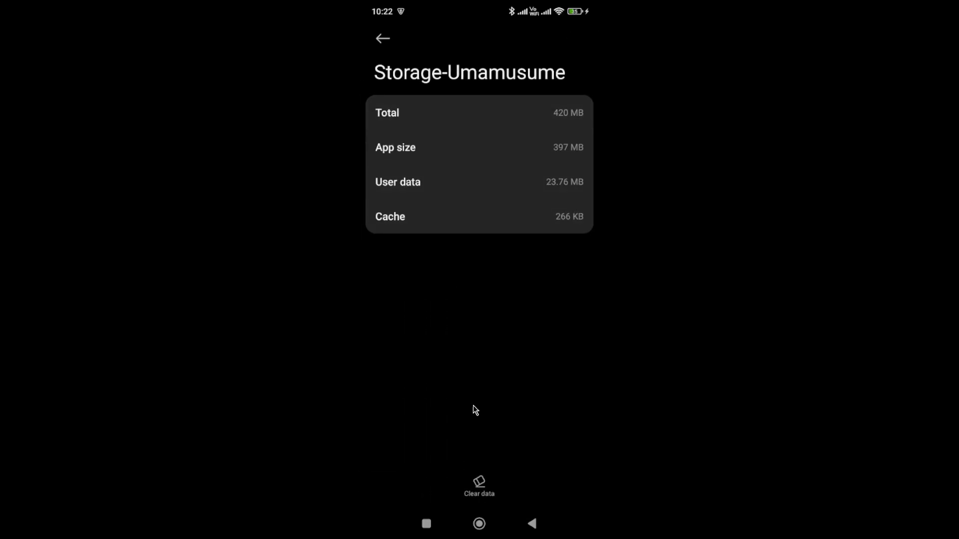
{"action": "left_click", "coordinate": [479, 486]}
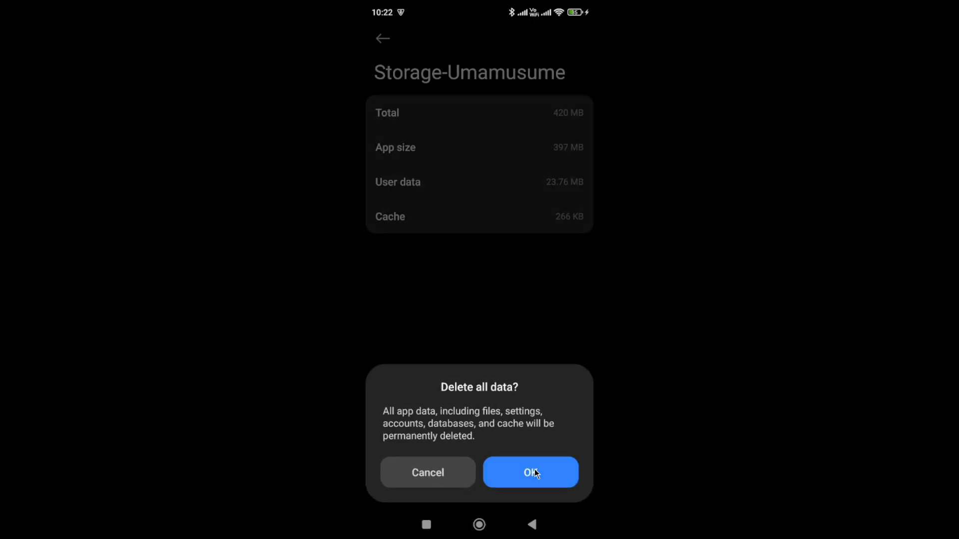
{"action": "left_click", "coordinate": [530, 472]}
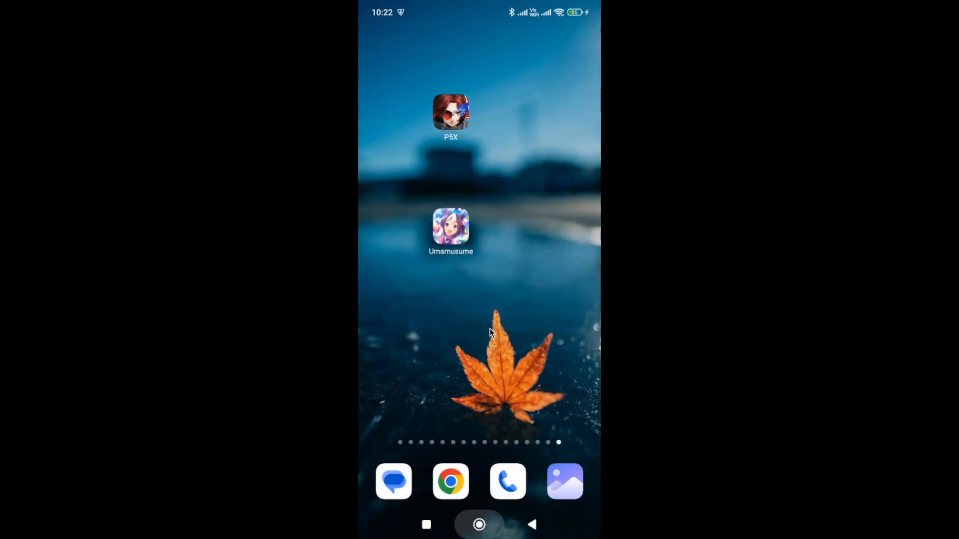
{"action": "mouse_move", "coordinate": [487, 311]}
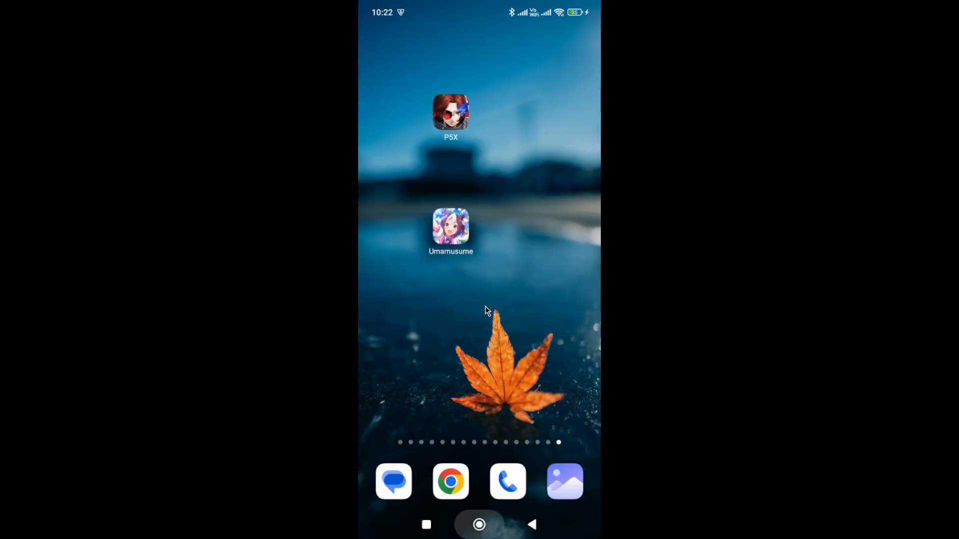